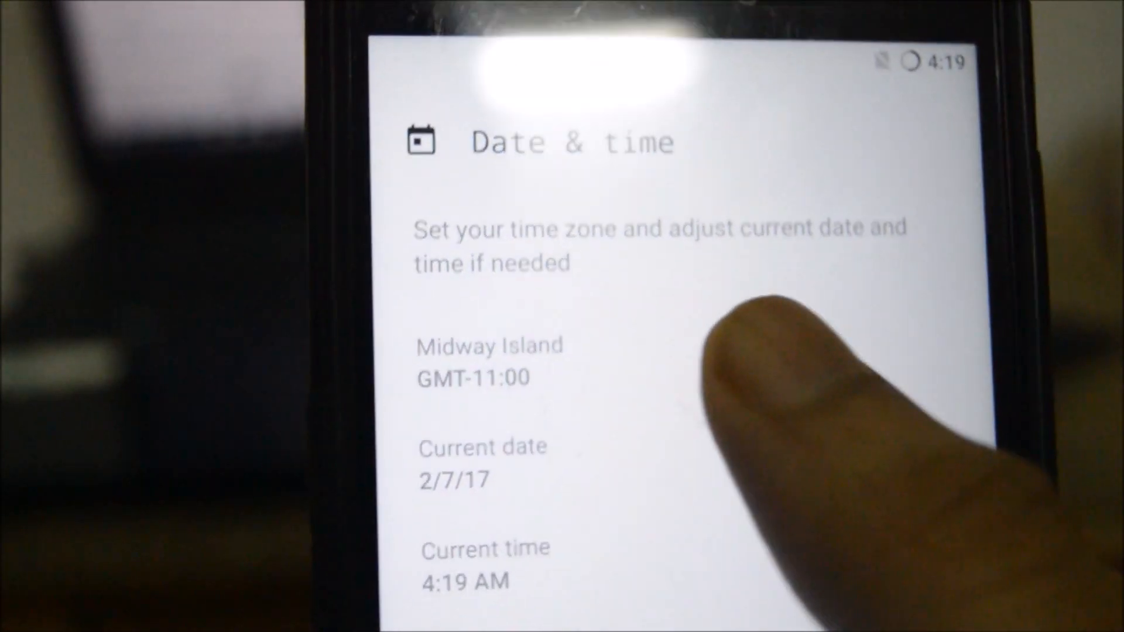
- Change the setup time zone from Midway Island to Kolkata (GMT+5:30)
left_click(490, 362)
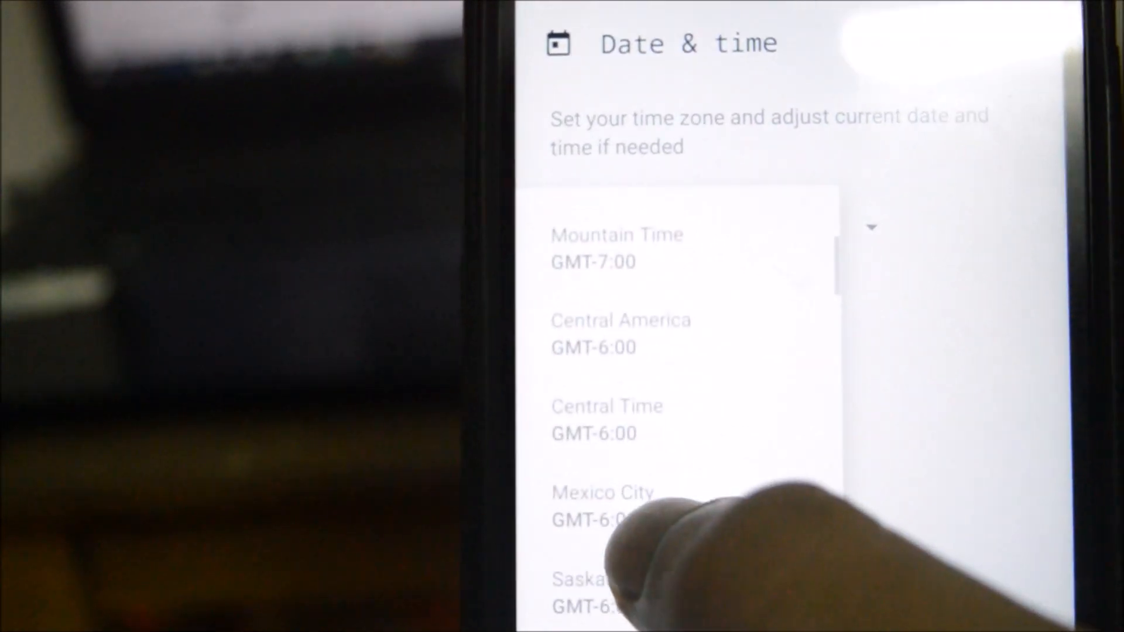
scroll("down", 3)
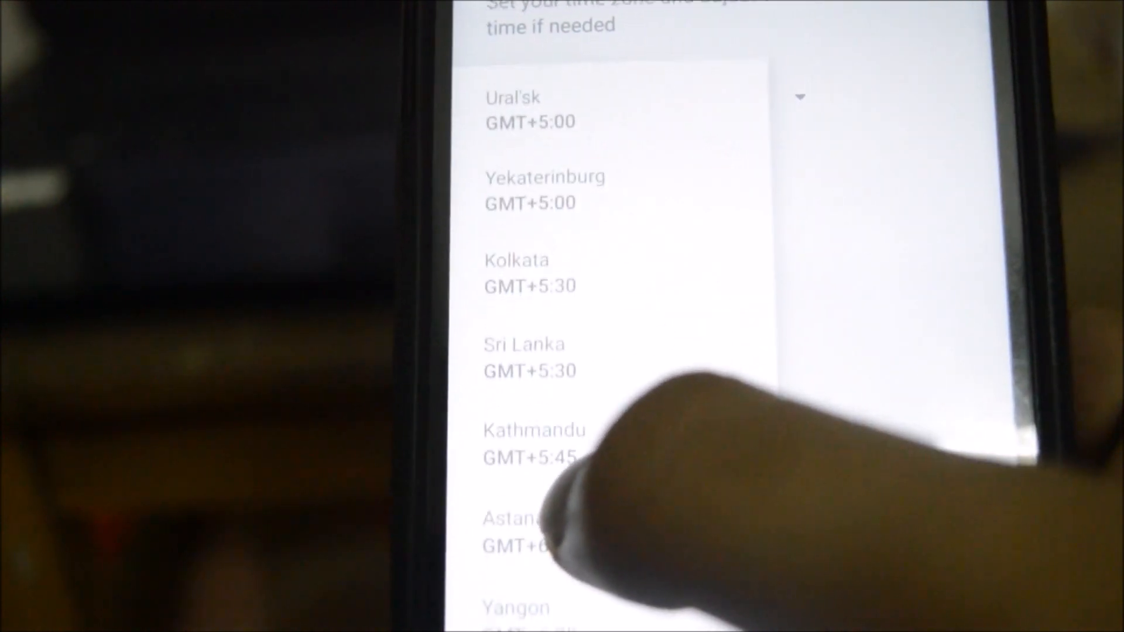
left_click(534, 441)
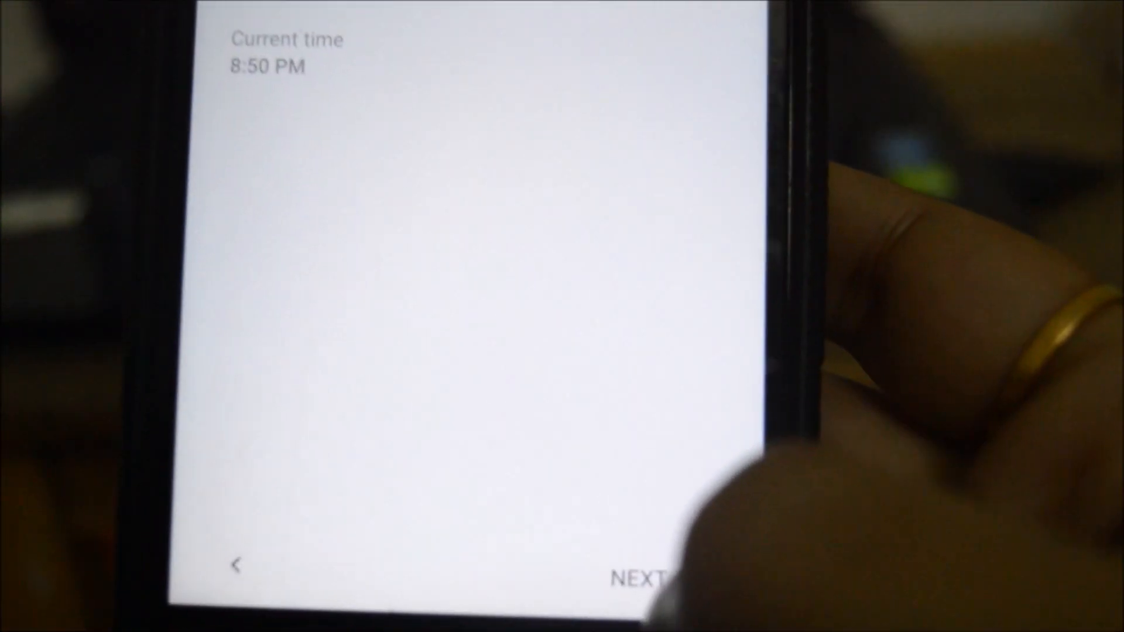
- Continue past the Date & time and Wi-Fi network screens, skipping Google sign-in
left_click(627, 579)
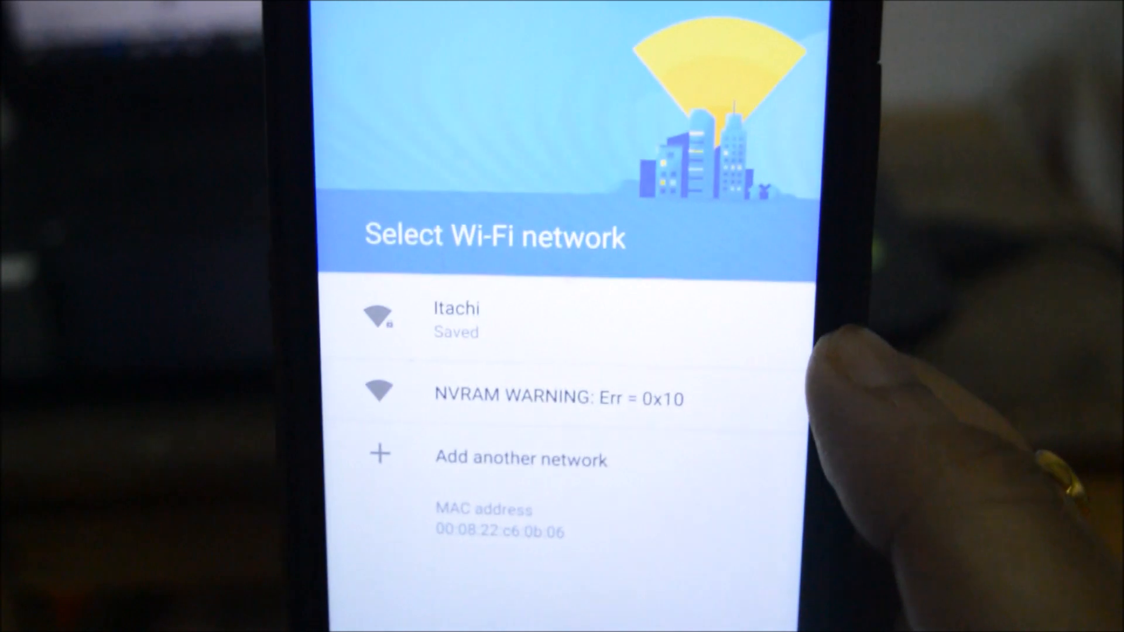
left_click(456, 319)
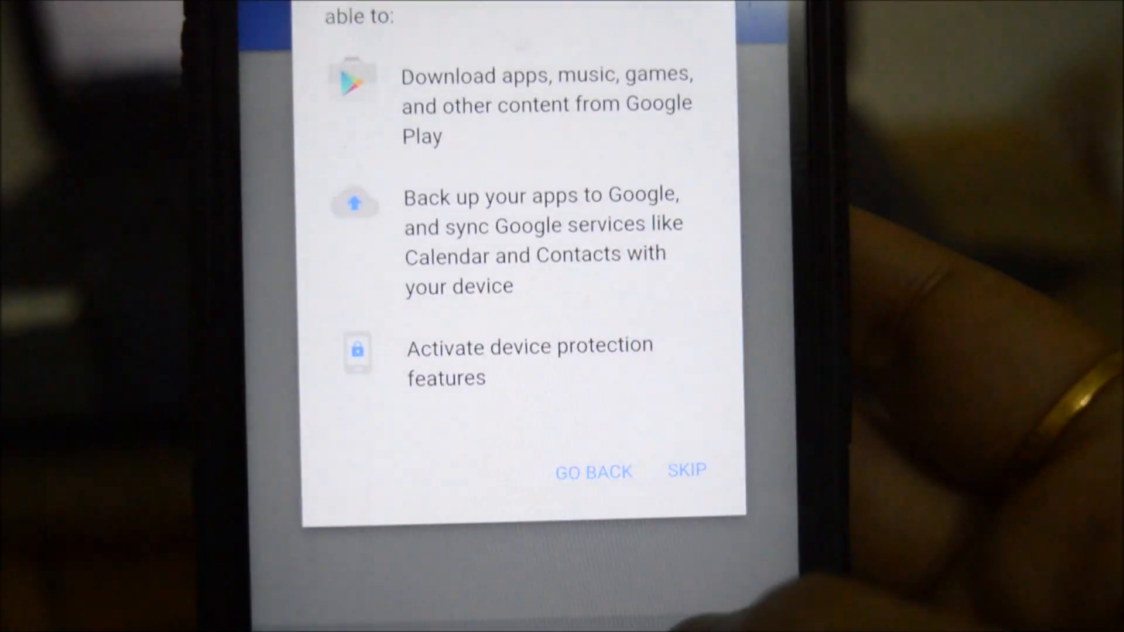
- Confirm skipping Google sign-in, review Google services, and continue past LineageOS features
left_click(687, 471)
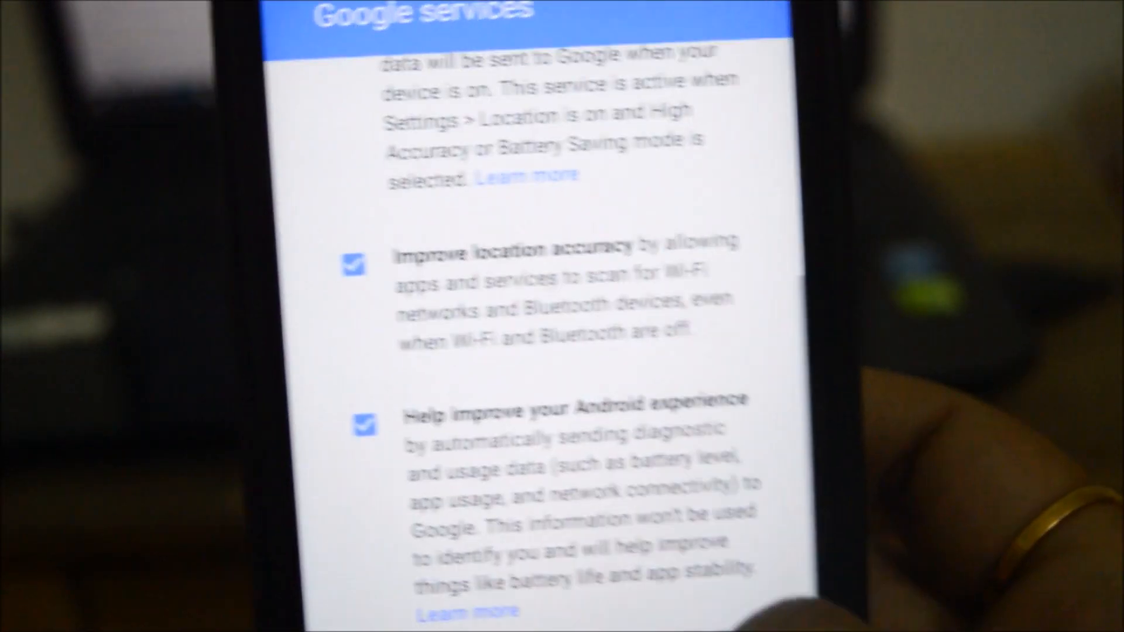
scroll("down", 3)
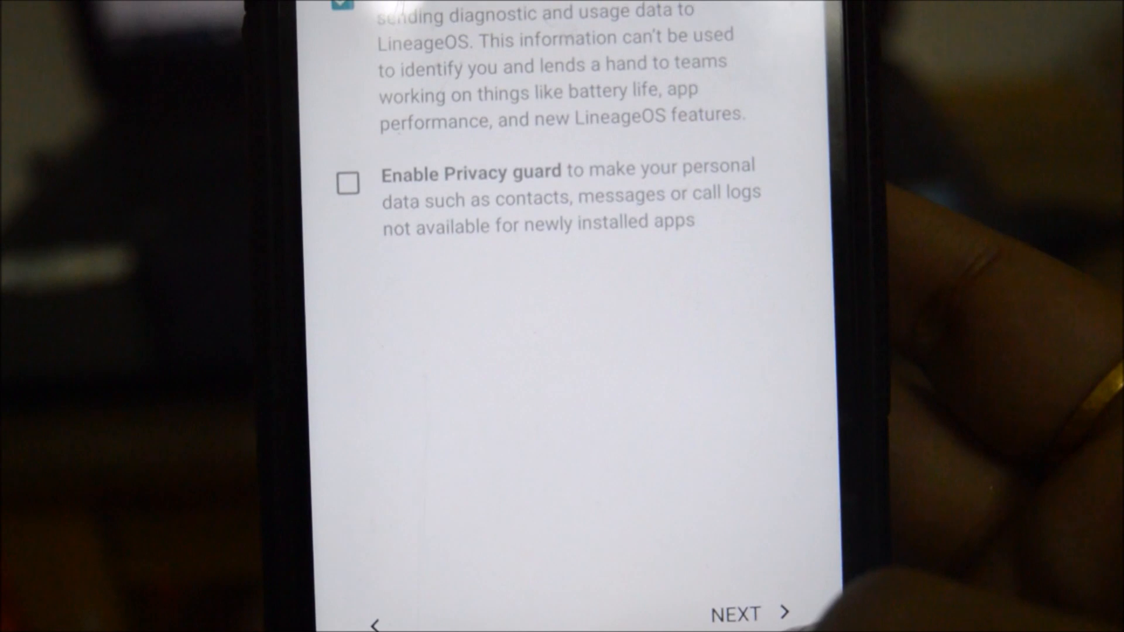
left_click(746, 613)
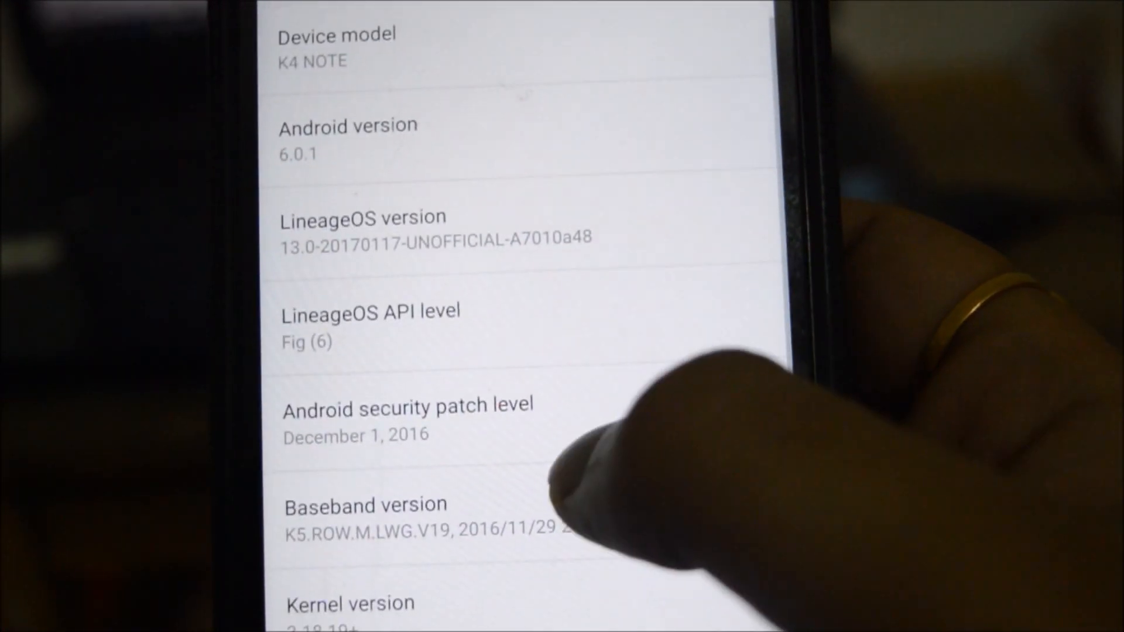
- Scroll through About phone details showing K4 NOTE, Android 6.0.1 and LineageOS 13.0
scroll("up", 3)
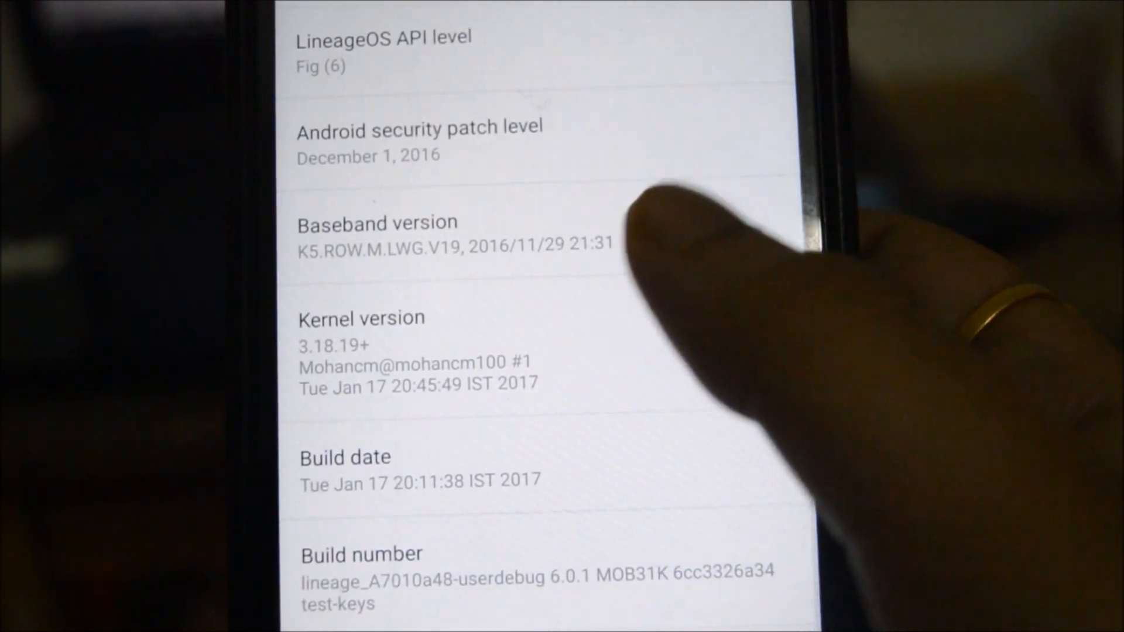
scroll("up", 3)
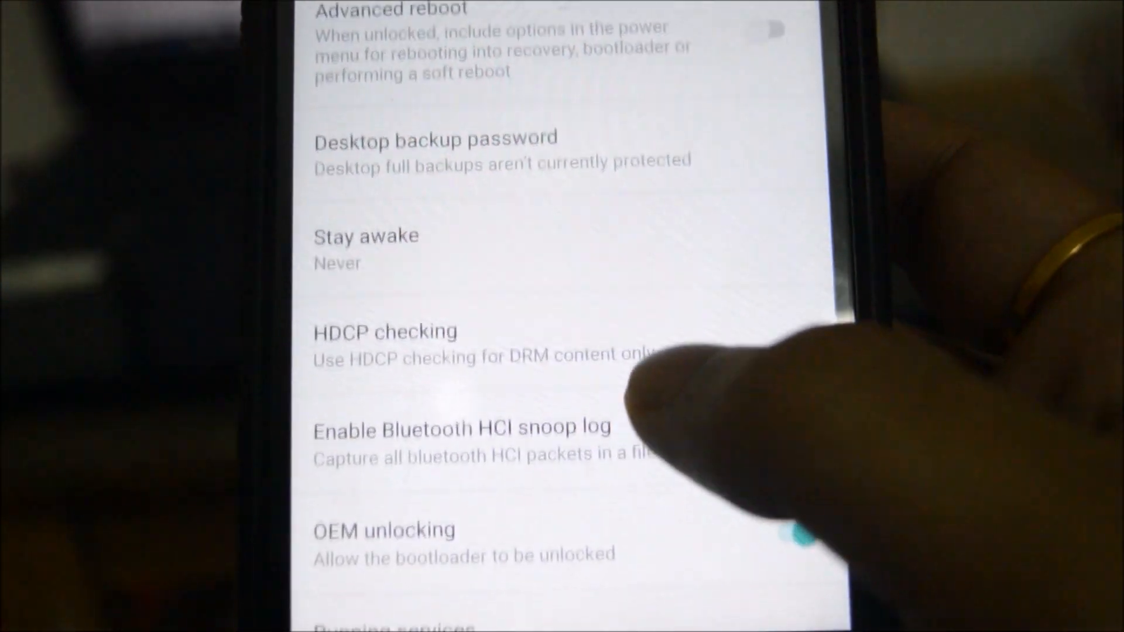
scroll("up", 3)
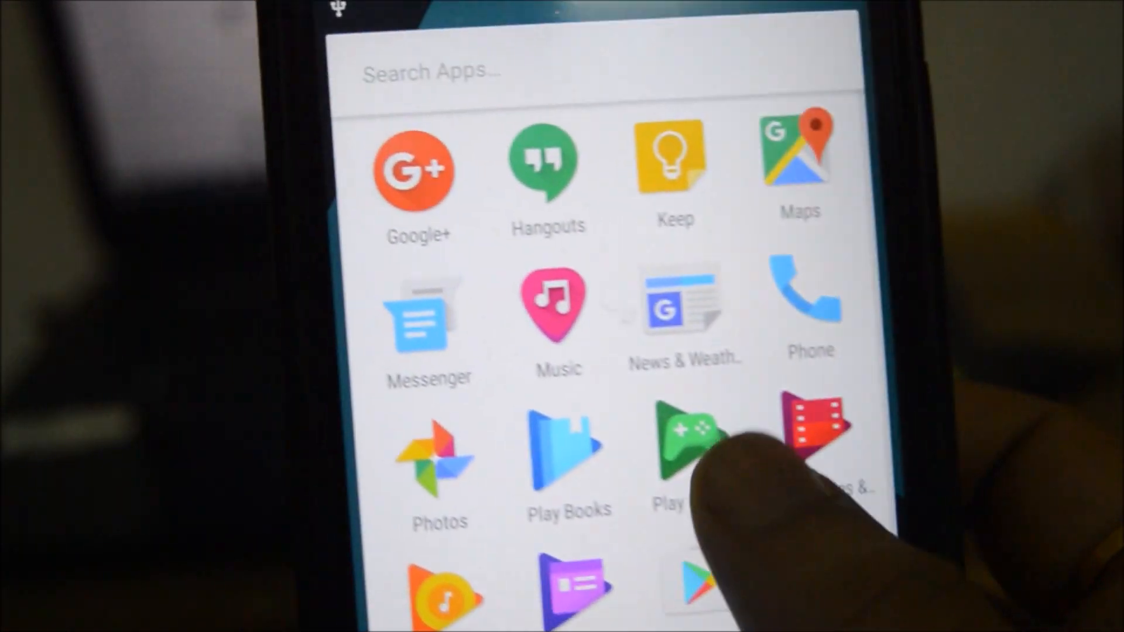
scroll("up", 3)
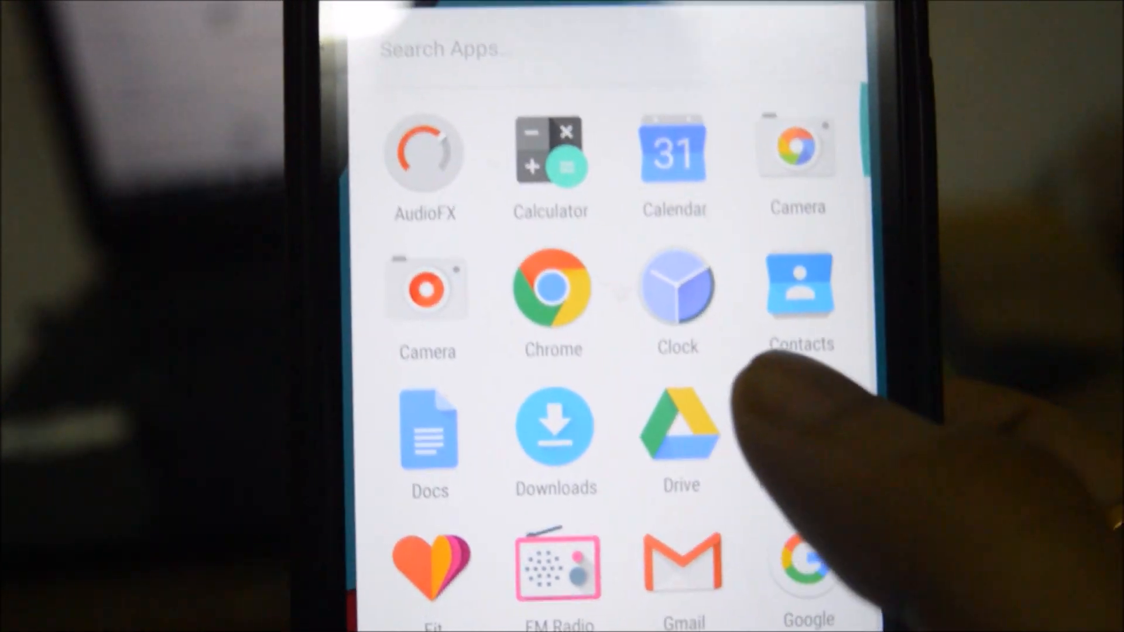